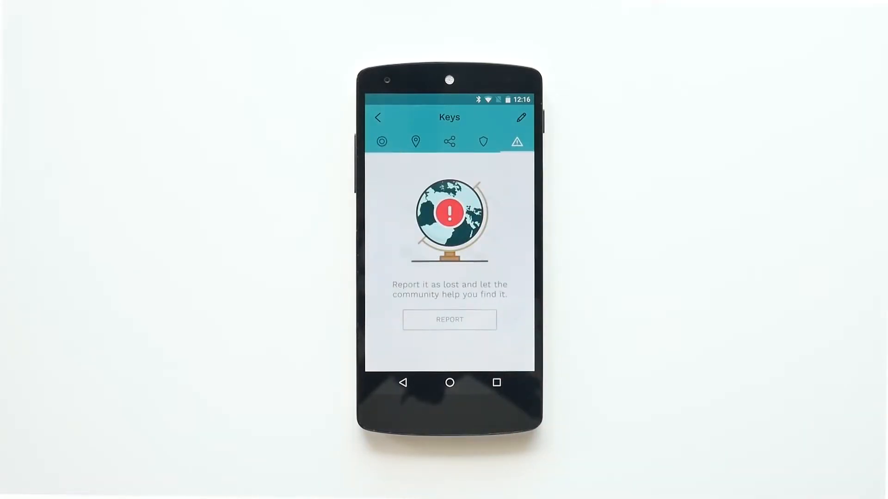
- Report the Keys tracker as lost with Community Track enabled, then view its proximity locator
{"action": "left_click", "coordinate": [449, 320]}
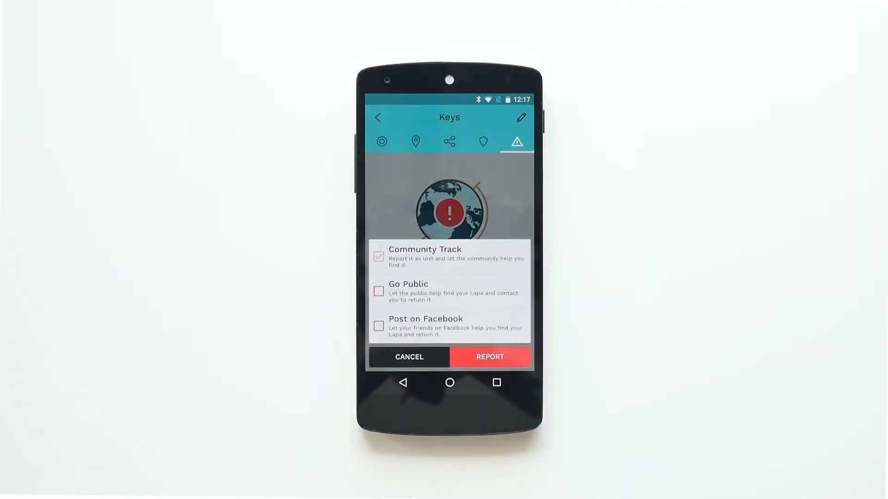
{"action": "left_click", "coordinate": [489, 357]}
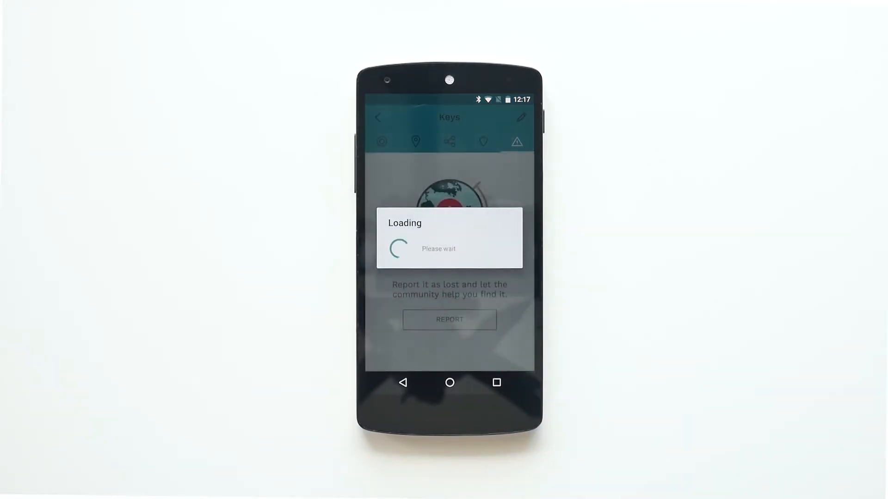
{"action": "left_click", "coordinate": [449, 320]}
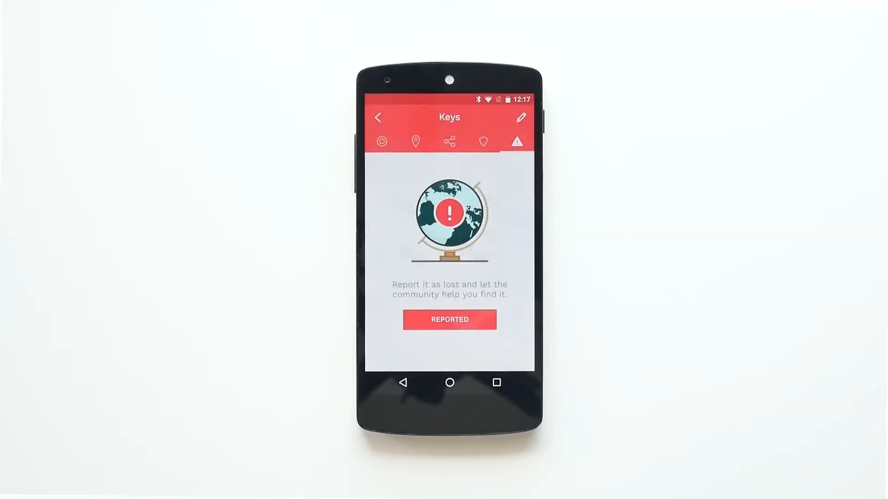
{"action": "left_click", "coordinate": [381, 141]}
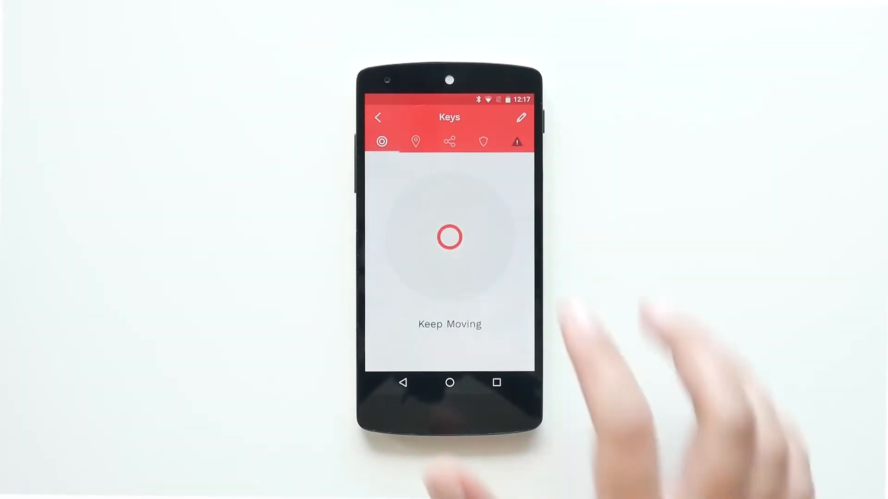
{"action": "left_click", "coordinate": [516, 142]}
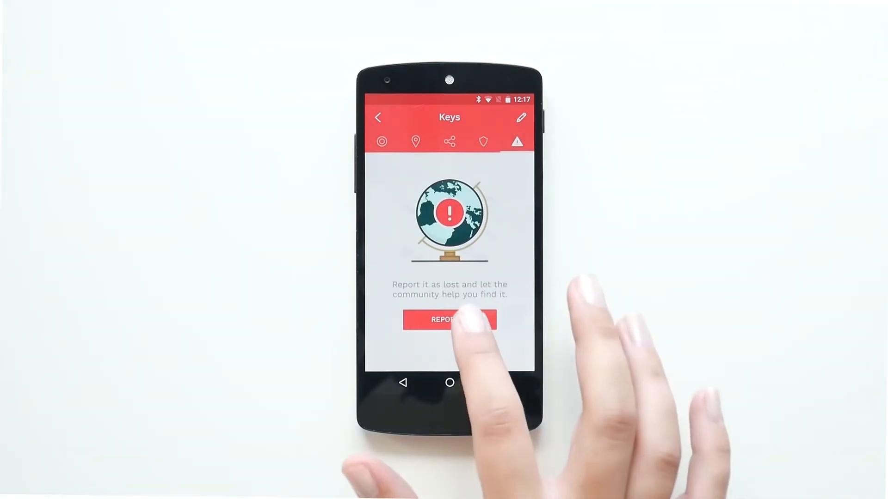
{"action": "left_click", "coordinate": [448, 320]}
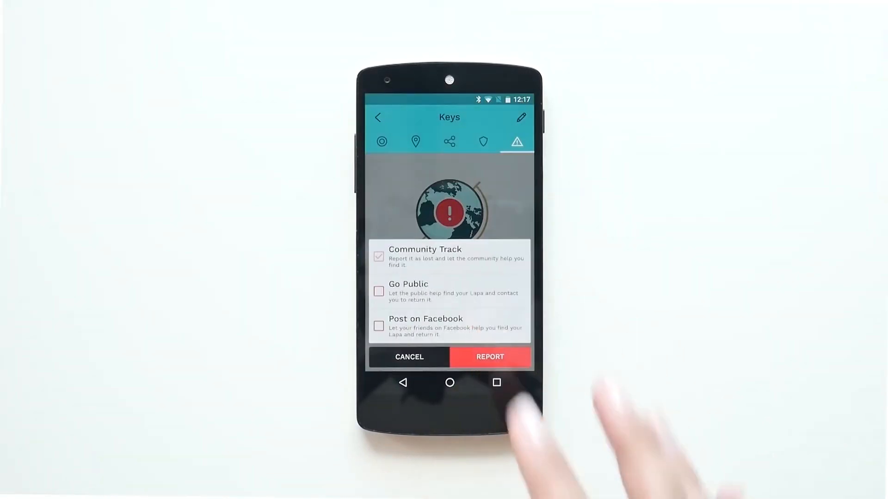
- Resubmit the Keys lost report with Go Public and Post on Facebook also enabled
{"action": "left_click", "coordinate": [378, 291]}
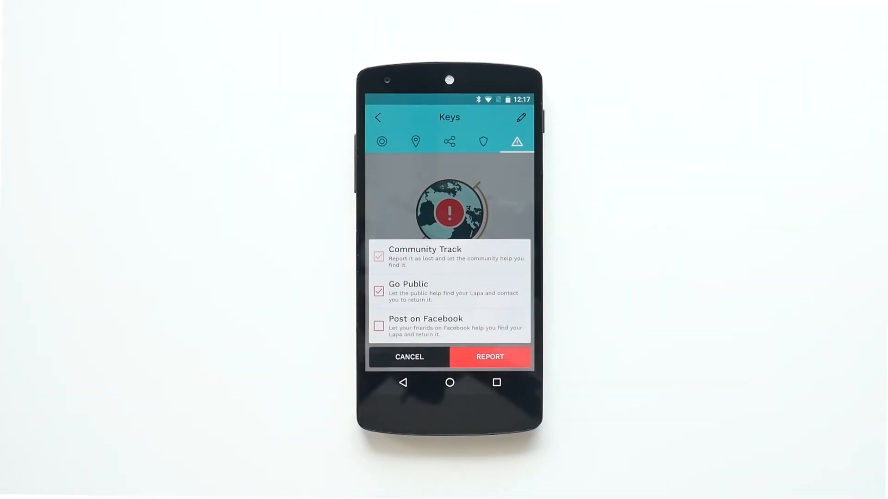
{"action": "left_click", "coordinate": [378, 326]}
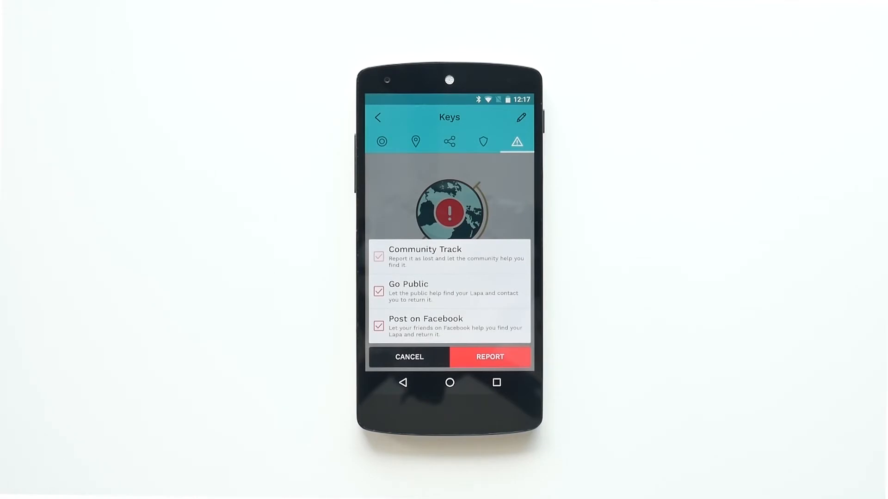
{"action": "left_click", "coordinate": [489, 356]}
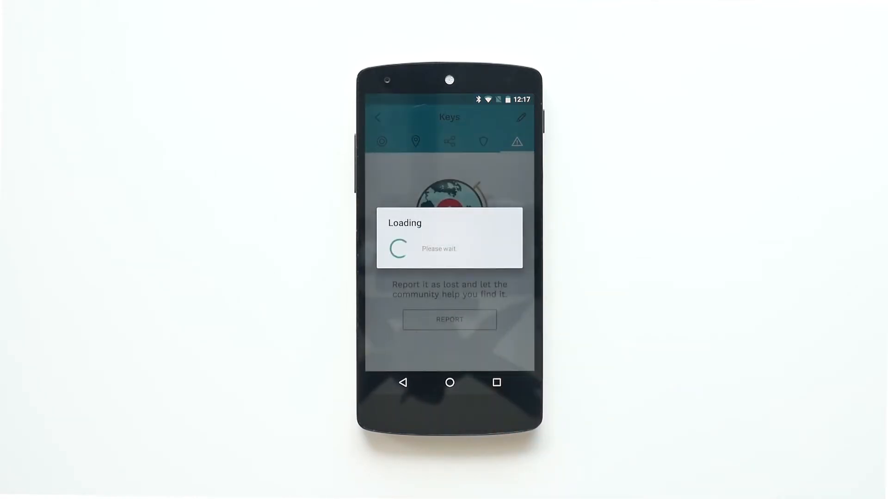